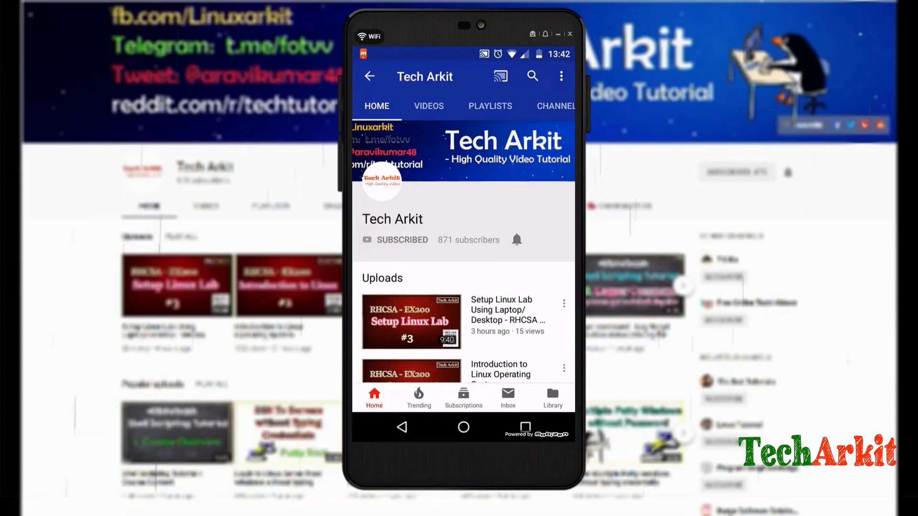
- Bring the Notepad intro note to the front over Disk Management
{"action": "left_click", "coordinate": [517, 240]}
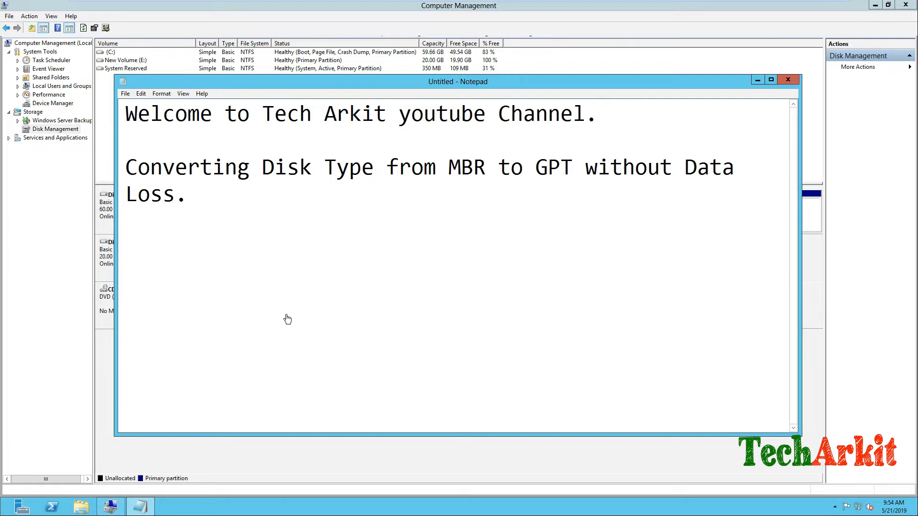
- Add the line '2TB - Disk to GPT' under the intro text in the Notepad note
{"action": "left_click", "coordinate": [126, 245]}
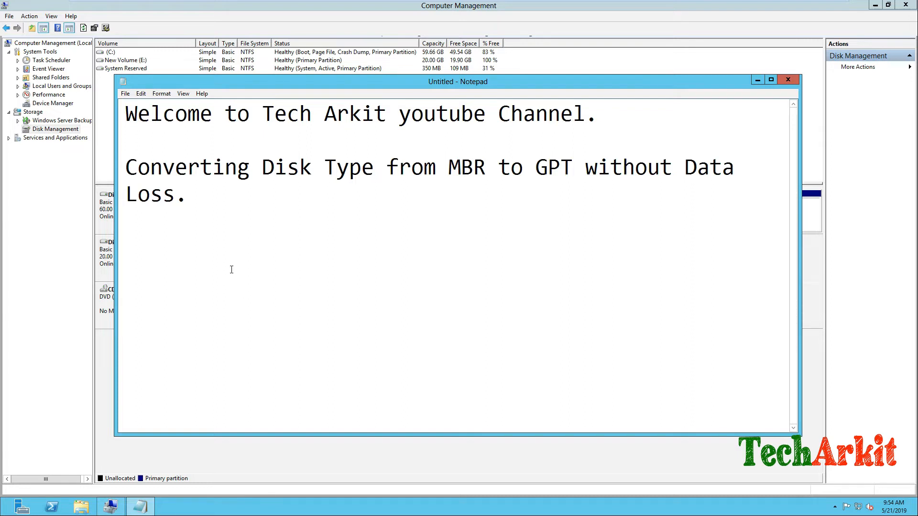
{"action": "type", "text": "2TB -"}
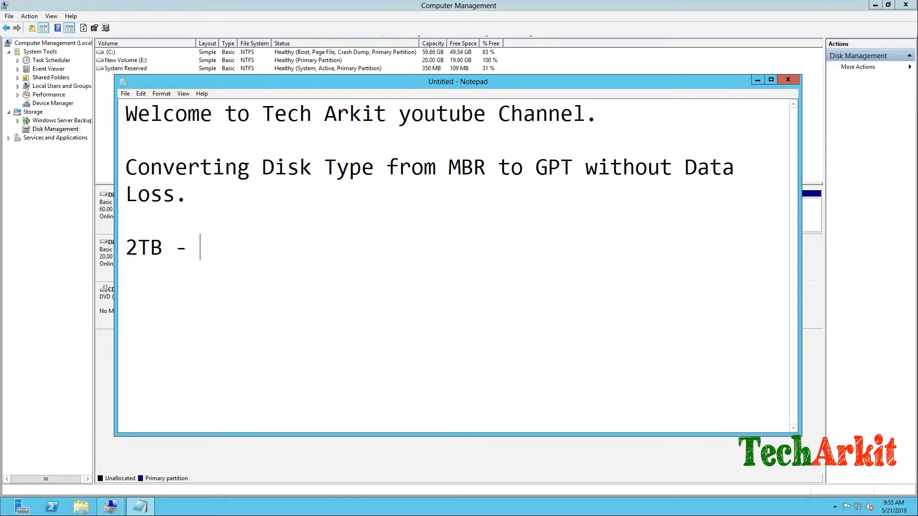
{"action": "type", "text": "Disk to"}
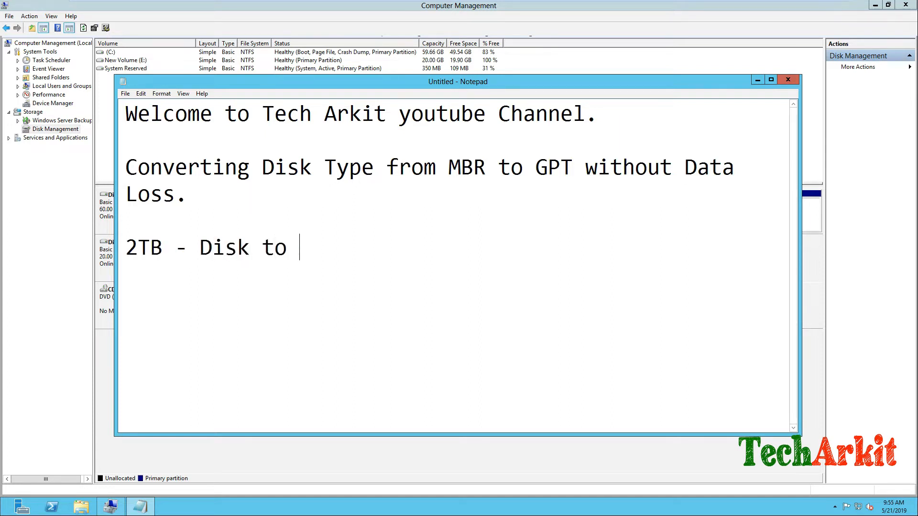
{"action": "type", "text": "GPT"}
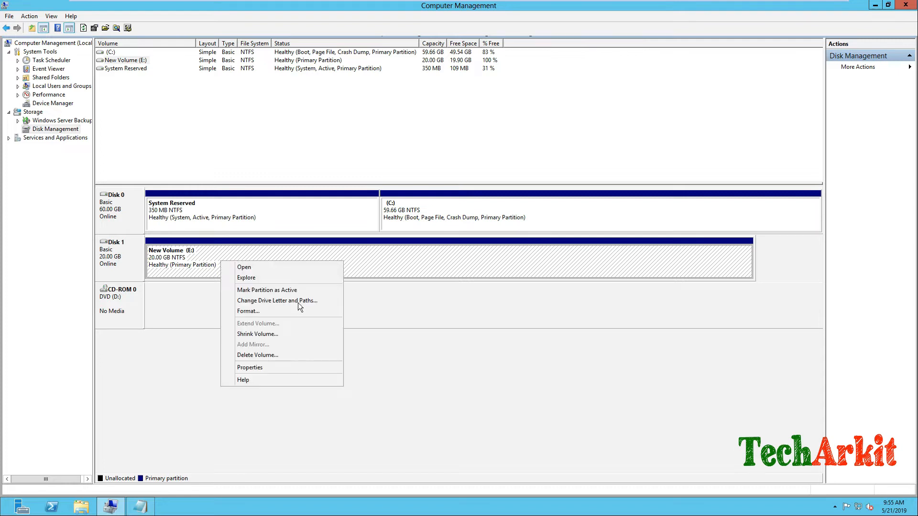
{"action": "left_click", "coordinate": [249, 367]}
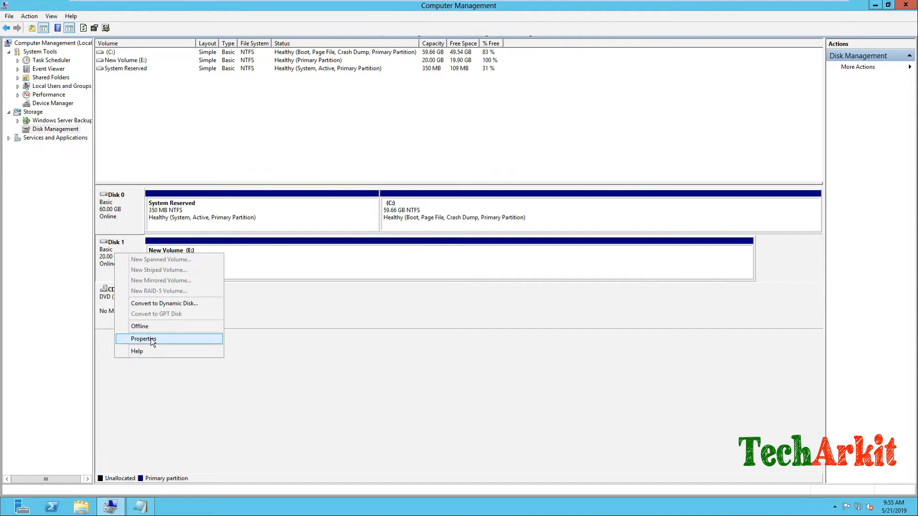
{"action": "left_click", "coordinate": [143, 339]}
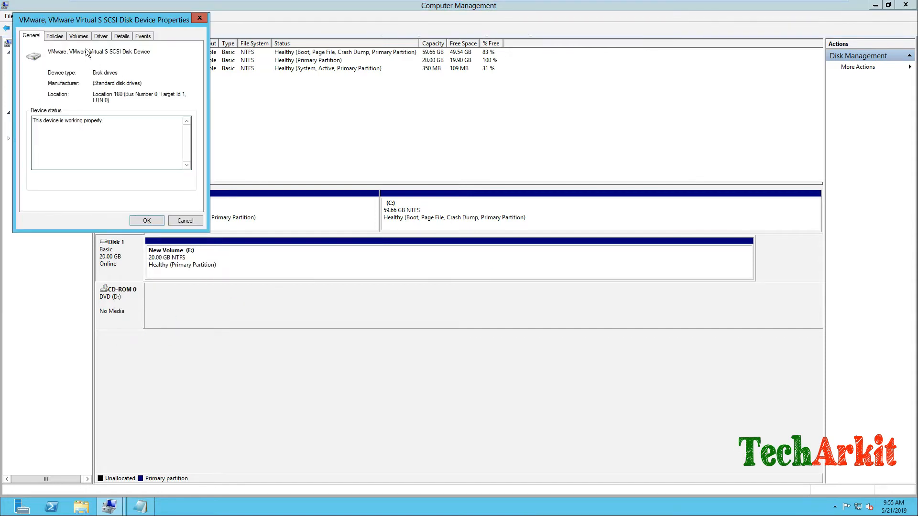
{"action": "left_click", "coordinate": [78, 36]}
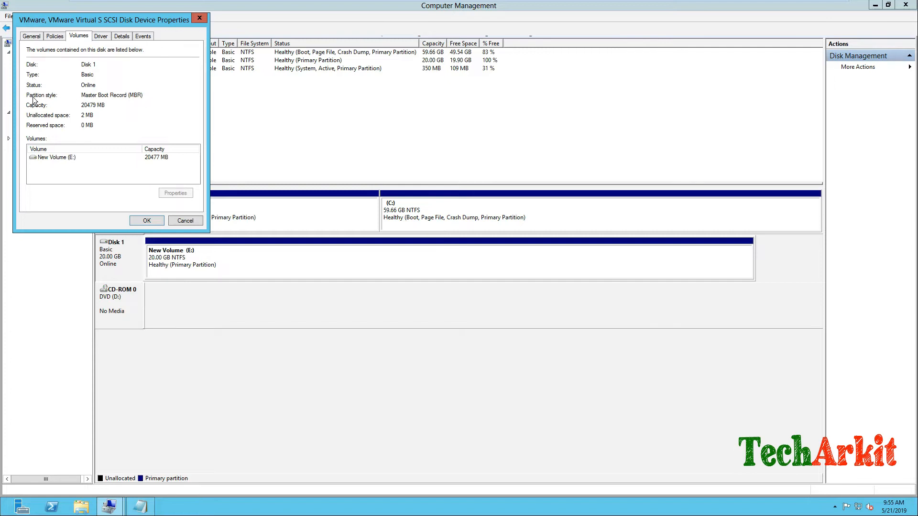
{"action": "mouse_move", "coordinate": [170, 101]}
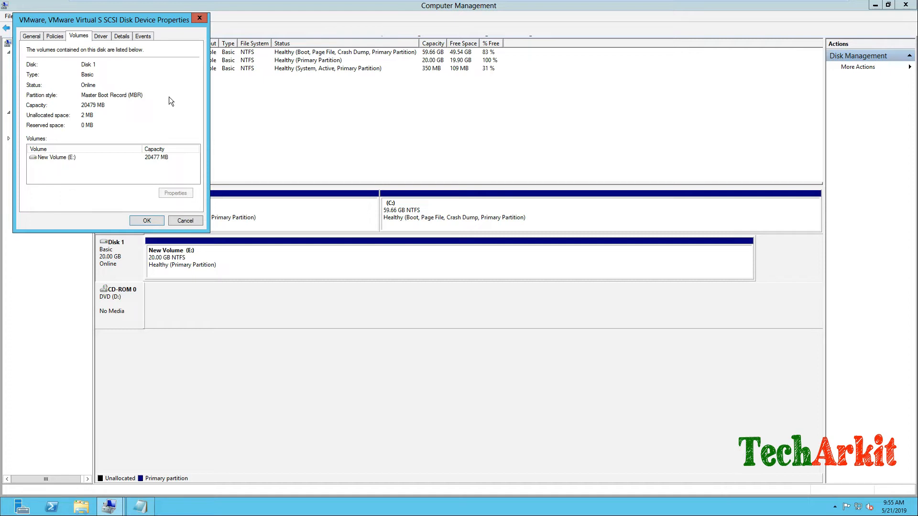
{"action": "mouse_move", "coordinate": [140, 106]}
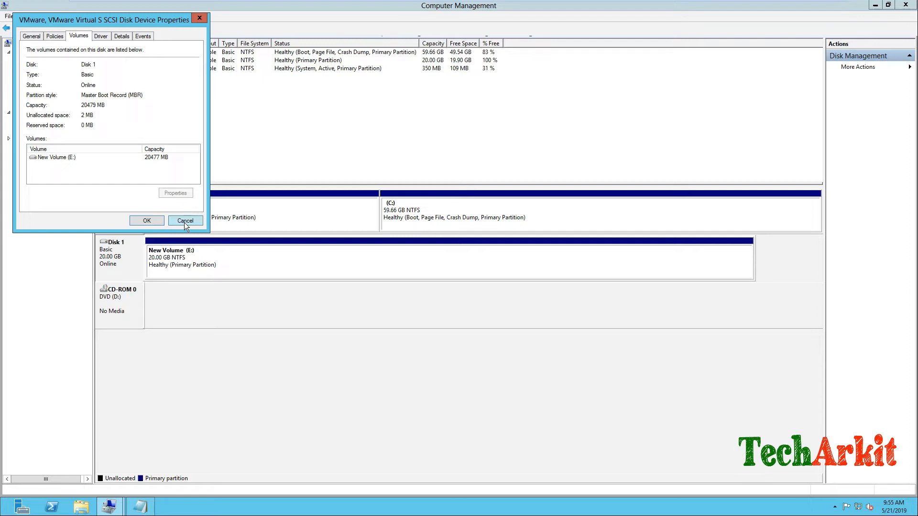
{"action": "left_click", "coordinate": [185, 221]}
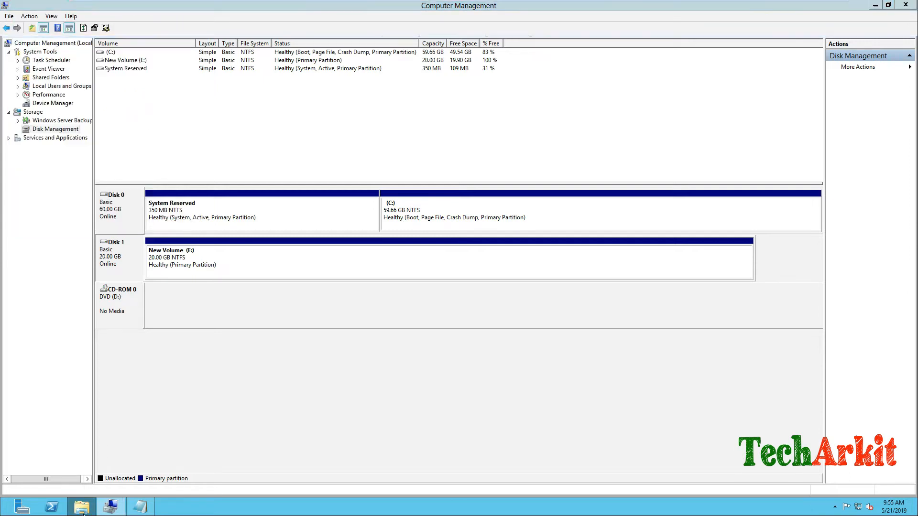
- Browse into New Volume (E:) and its Data folder holding gptgen-1.1 and the videos
{"action": "left_click", "coordinate": [82, 506]}
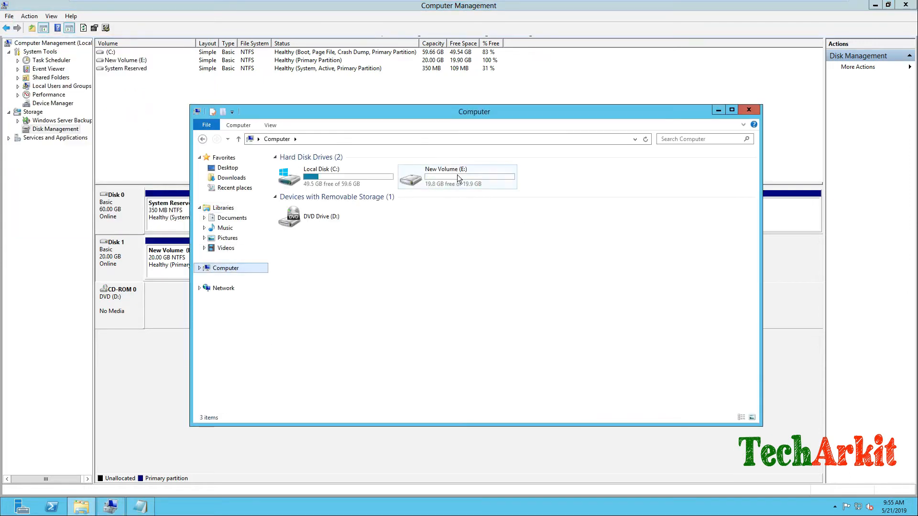
{"action": "double_click", "coordinate": [456, 176]}
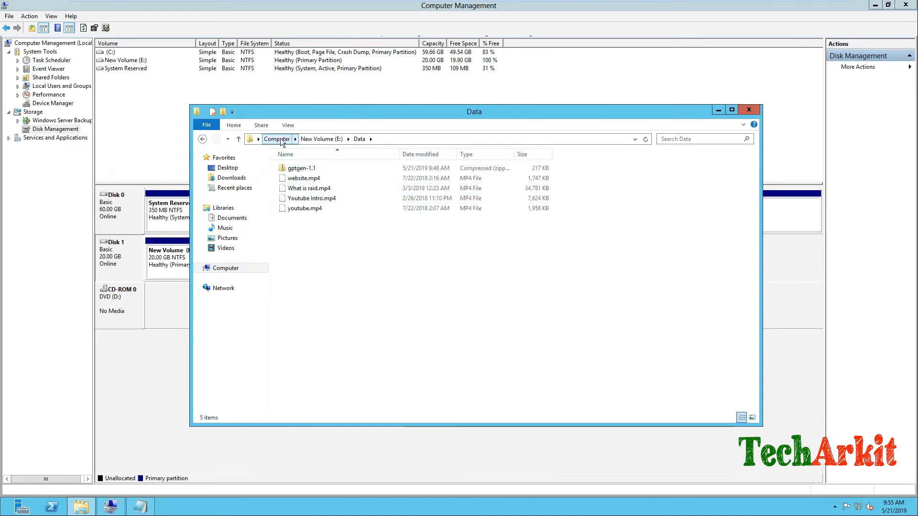
{"action": "left_click", "coordinate": [276, 139]}
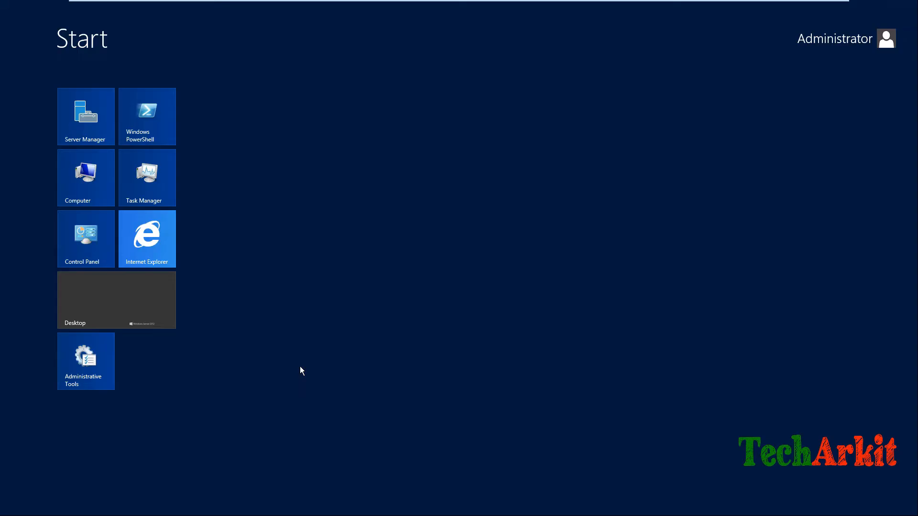
- Search the Start screen for cmd and launch Command Prompt as administrator
{"action": "type", "text": "cmd"}
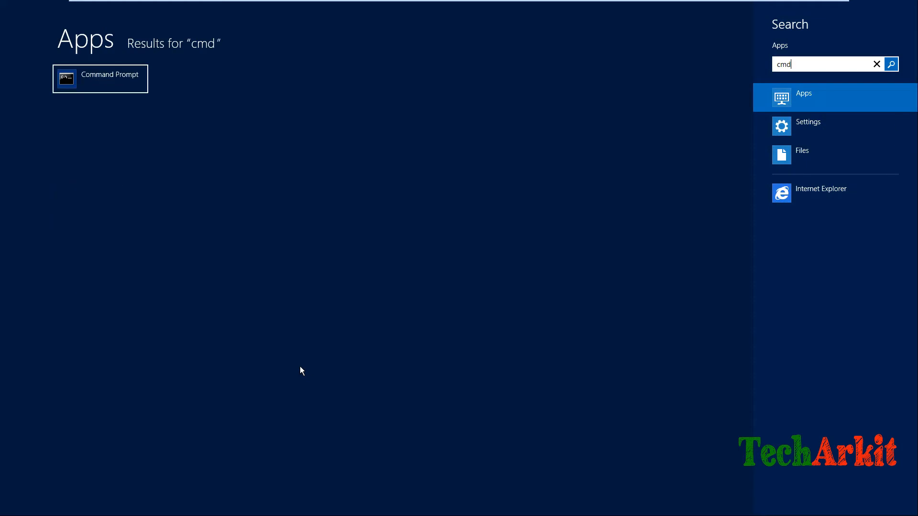
{"action": "right_click", "coordinate": [100, 78]}
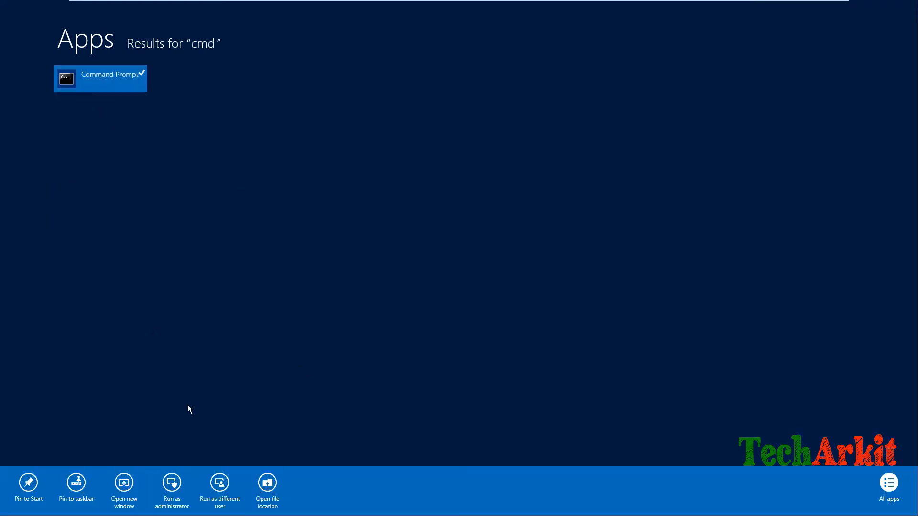
{"action": "mouse_move", "coordinate": [171, 488]}
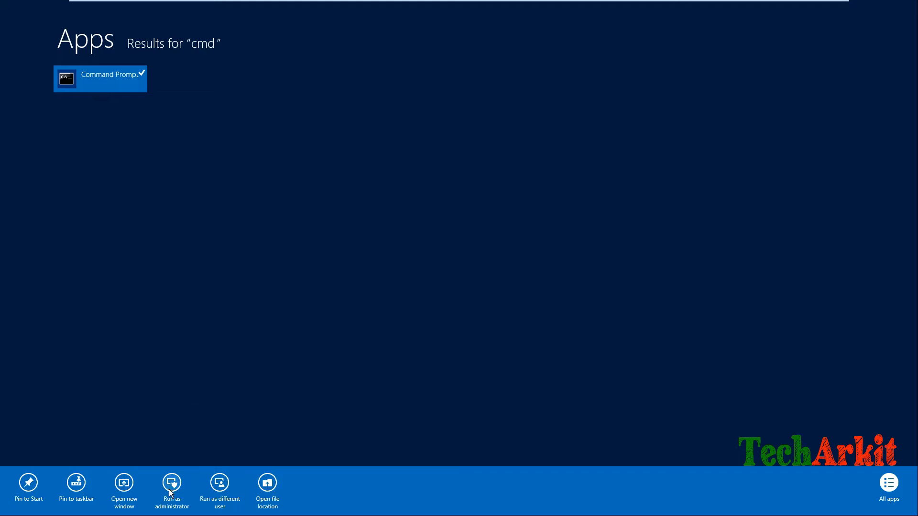
{"action": "left_click", "coordinate": [172, 490]}
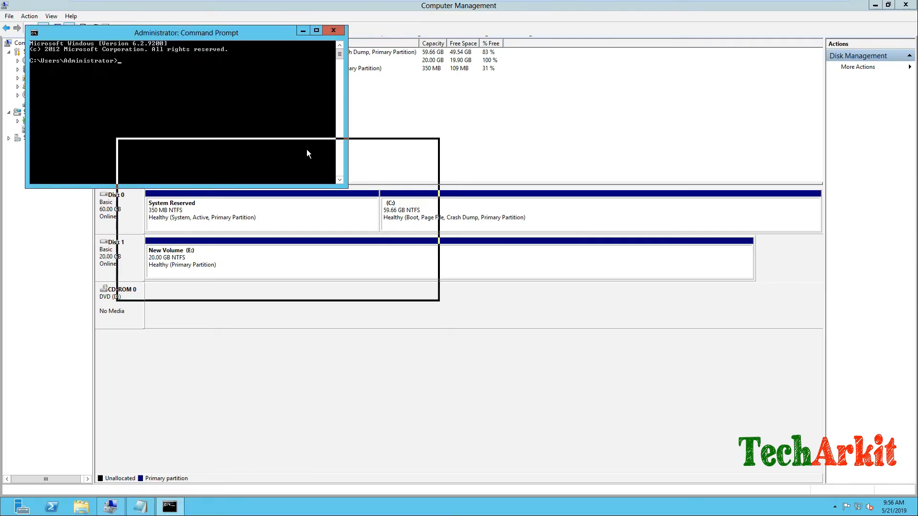
- Drag the administrator Command Prompt window beside the disk layout
{"action": "left_click_drag", "start_coordinate": [186, 32], "coordinate": [278, 146]}
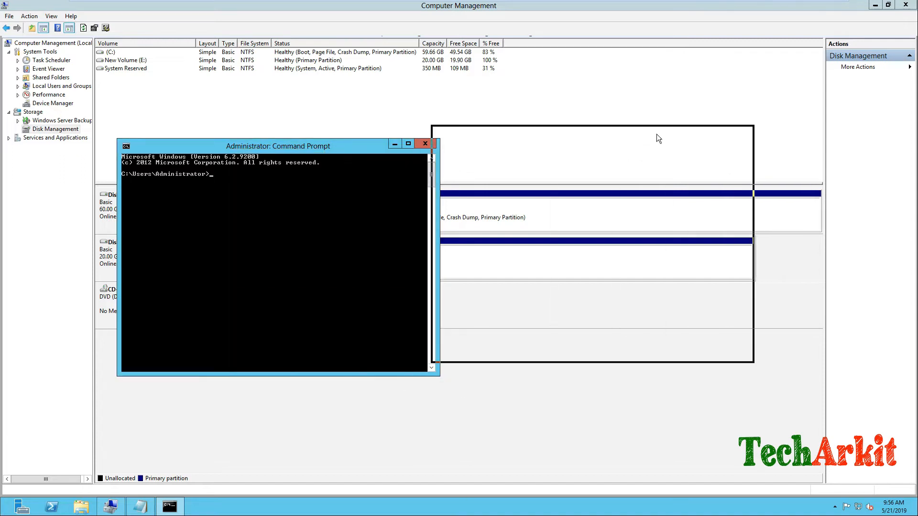
{"action": "left_click_drag", "start_coordinate": [278, 146], "coordinate": [591, 132]}
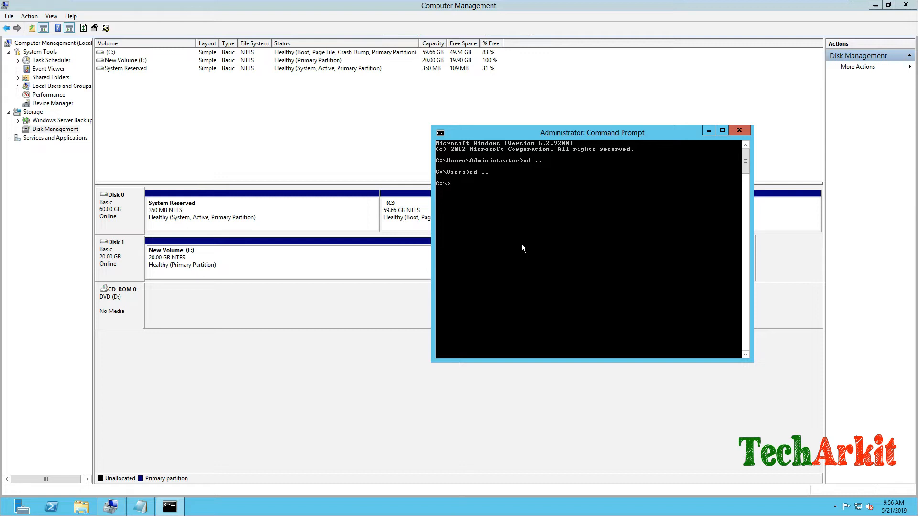
- Run diskpart, list the disks to confirm Disk 1 is not GPT, then exit
{"action": "type", "text": "diskpart"}
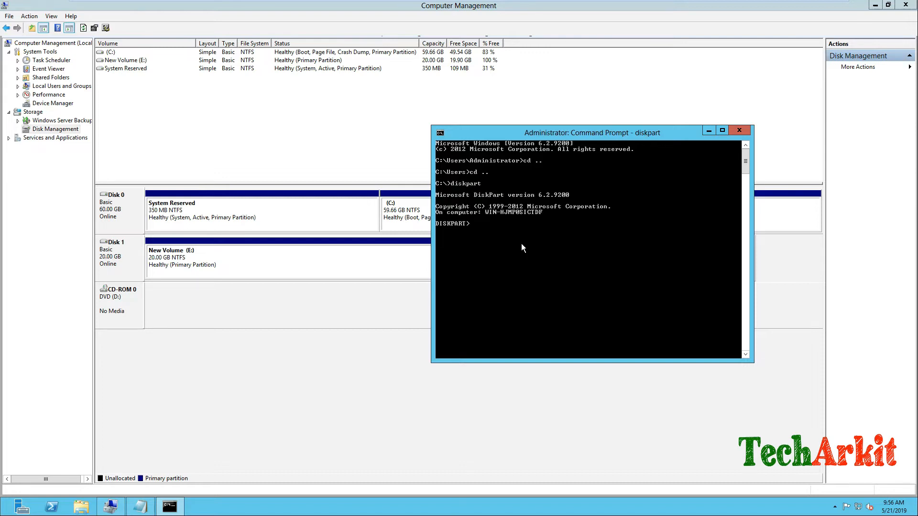
{"action": "type", "text": "list disk"}
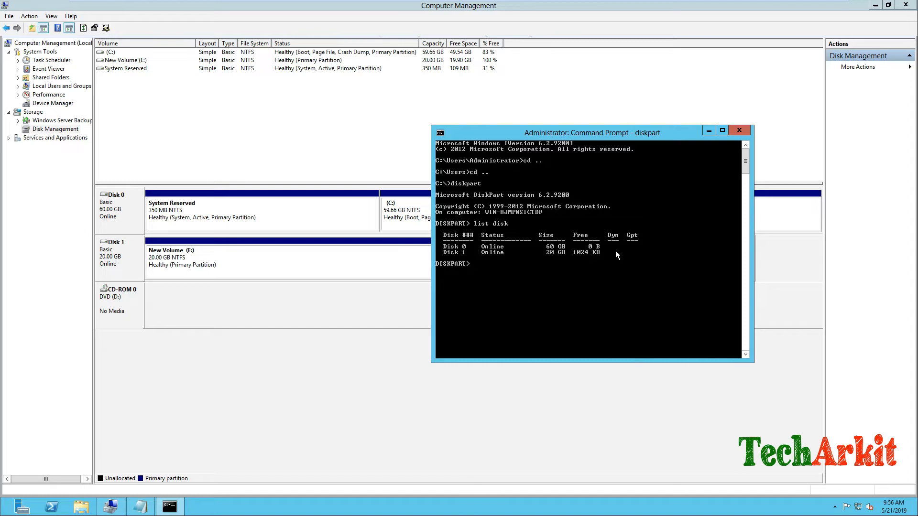
{"action": "mouse_move", "coordinate": [631, 243]}
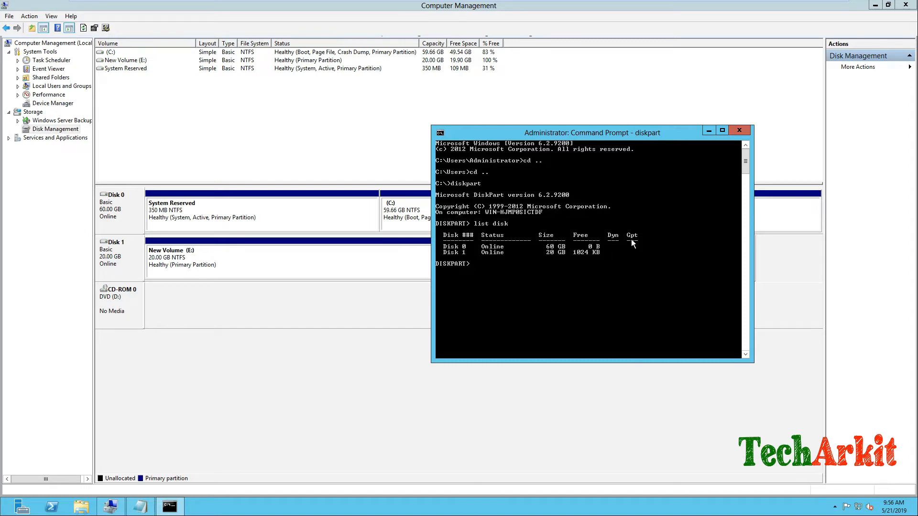
{"action": "mouse_move", "coordinate": [630, 253]}
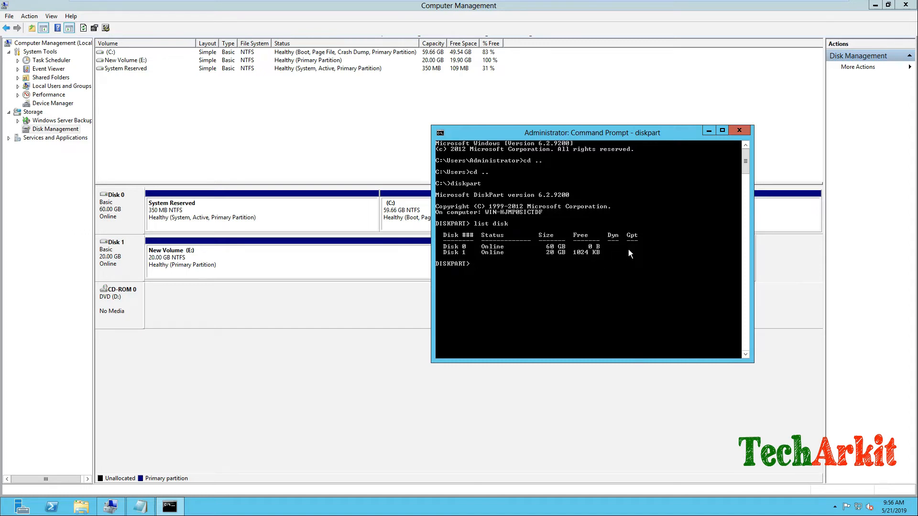
{"action": "mouse_move", "coordinate": [644, 258]}
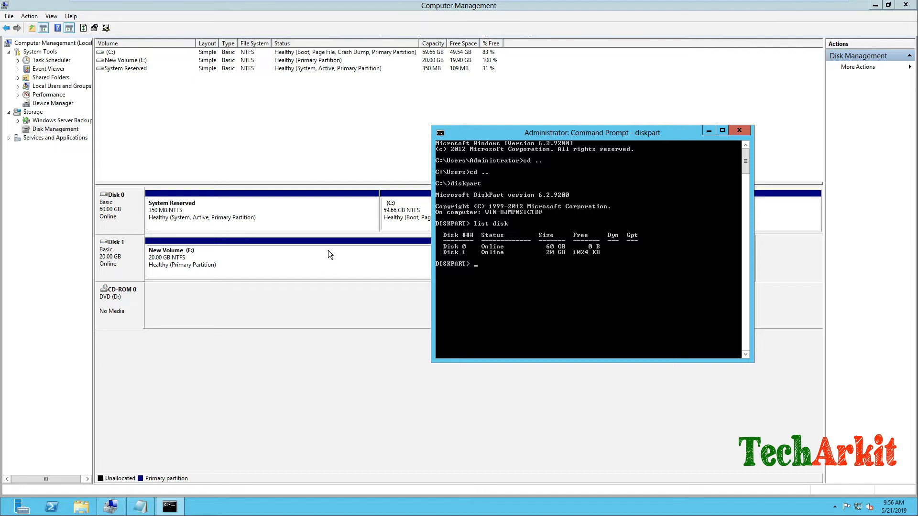
{"action": "mouse_move", "coordinate": [284, 248]}
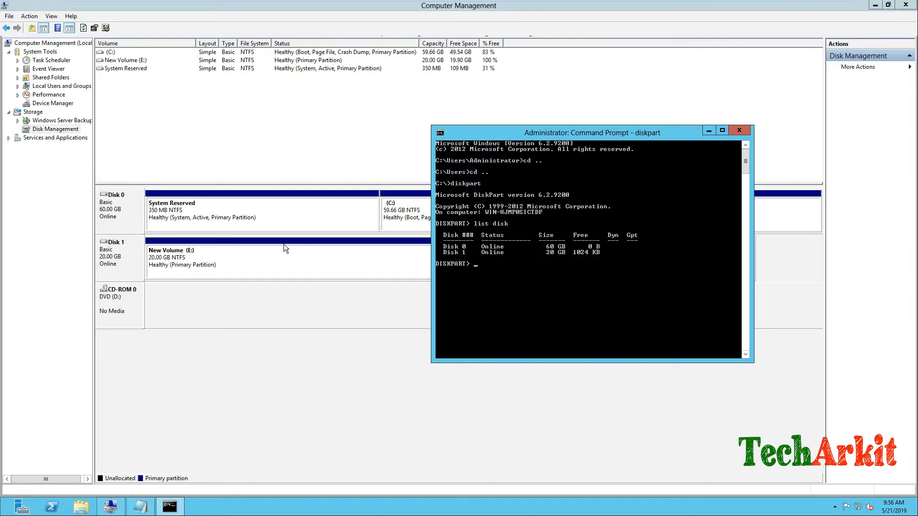
{"action": "mouse_move", "coordinate": [177, 269]}
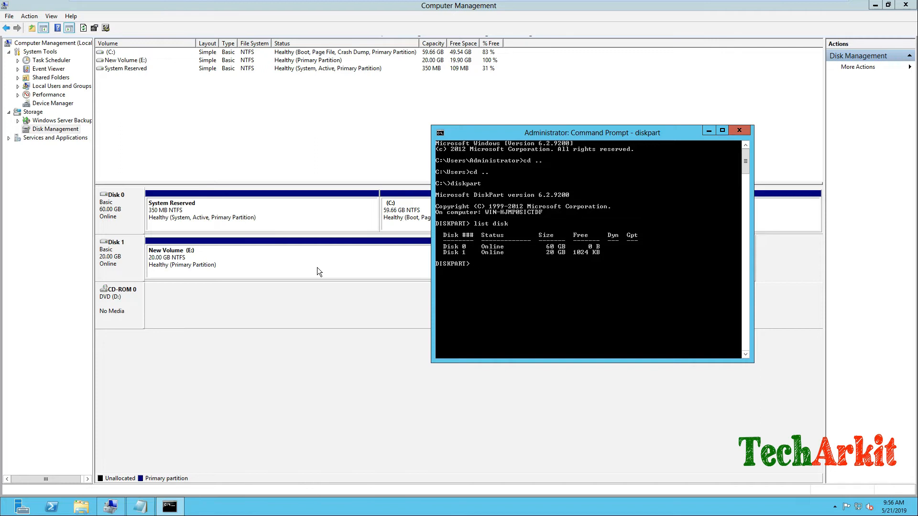
{"action": "mouse_move", "coordinate": [261, 269]}
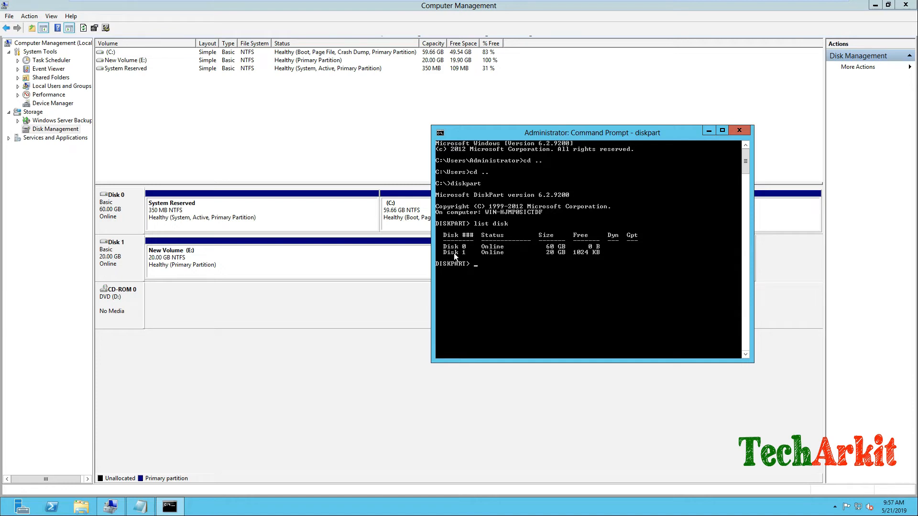
{"action": "mouse_move", "coordinate": [472, 258]}
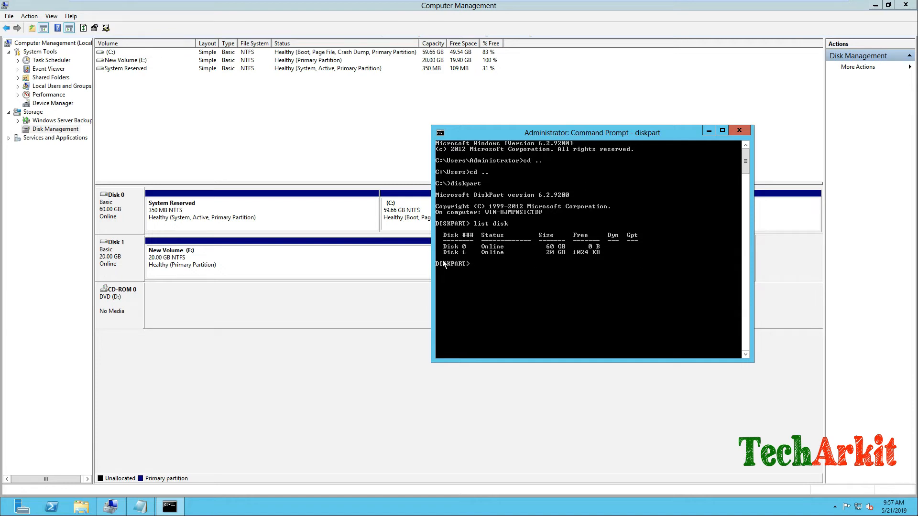
{"action": "mouse_move", "coordinate": [657, 254]}
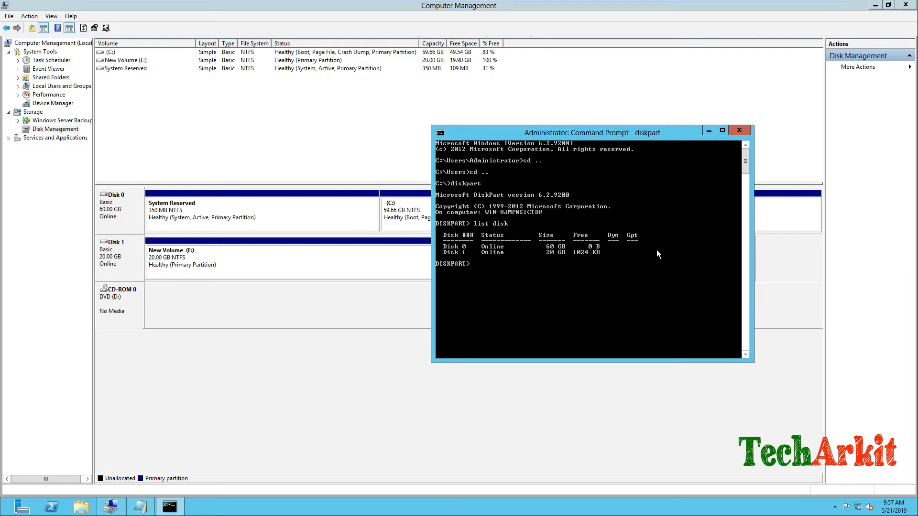
{"action": "type", "text": "exit"}
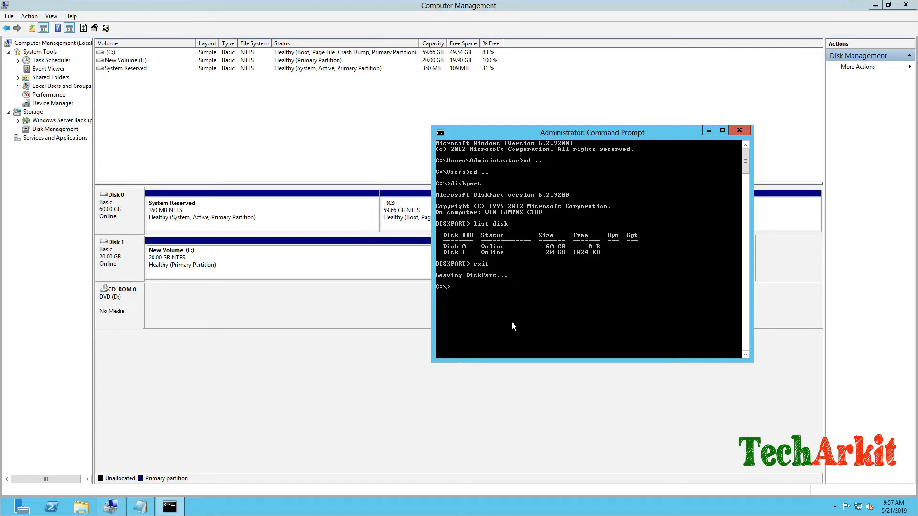
- Change directory to Users\Administrator\Desktop\gptgen
{"action": "type", "text": "gpt"}
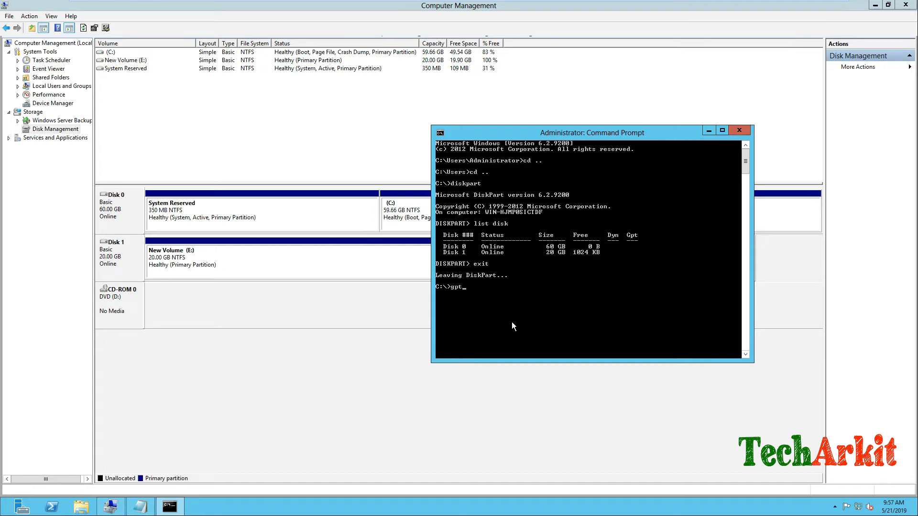
{"action": "key", "text": "BackSpace"}
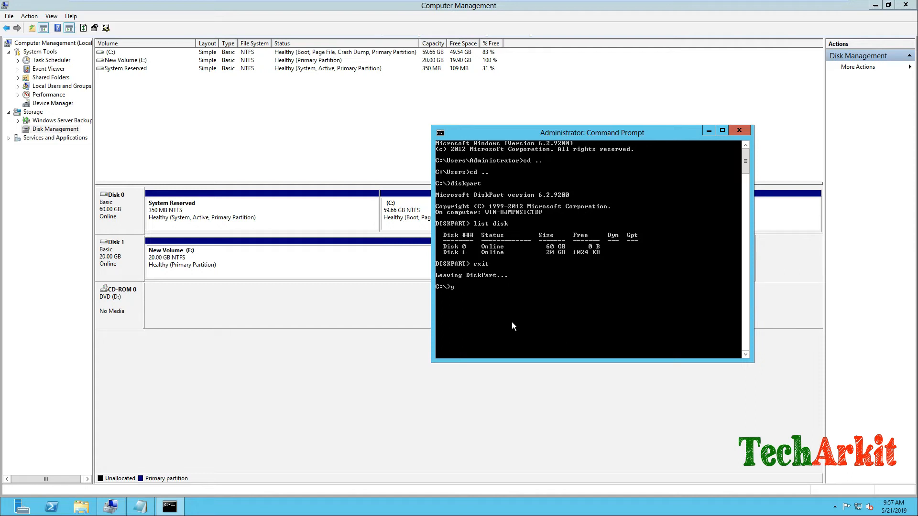
{"action": "type", "text": "cd us"}
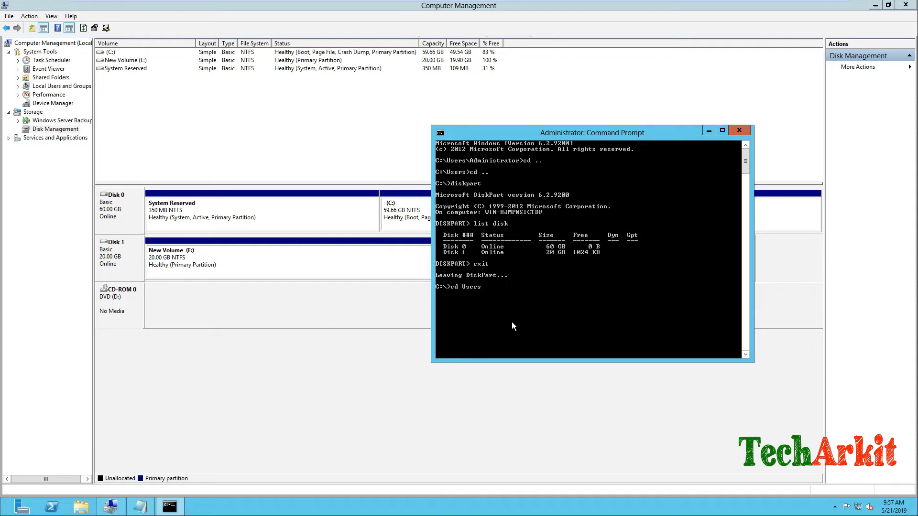
{"action": "type", "text": "Administrator"}
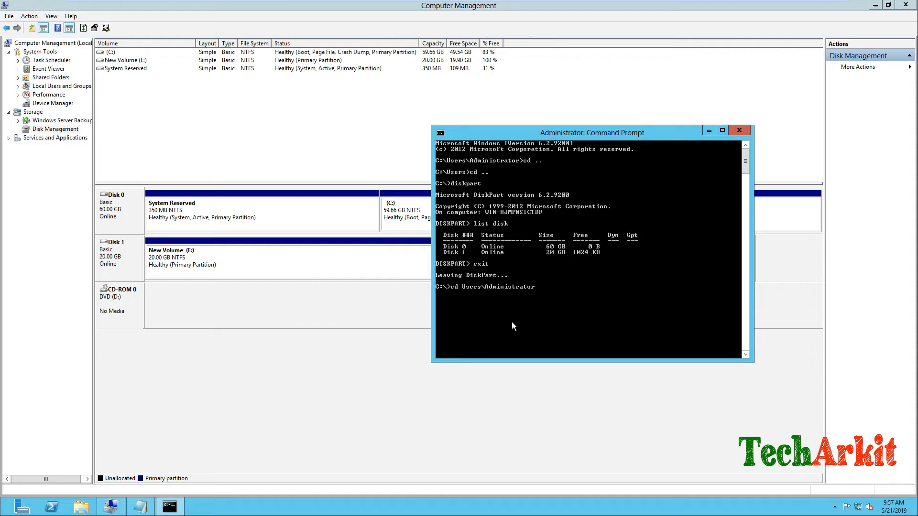
{"action": "type", "text": "\\Desktop"}
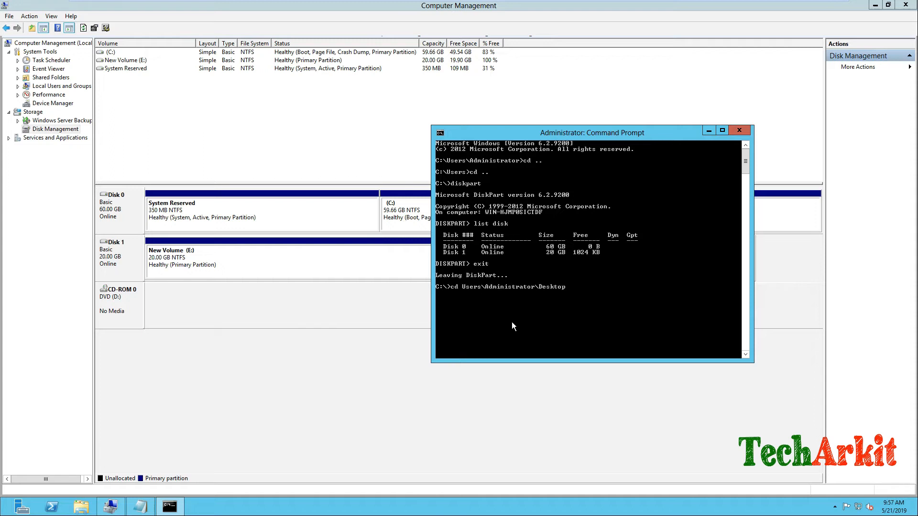
{"action": "type", "text": "\\gptgen>"}
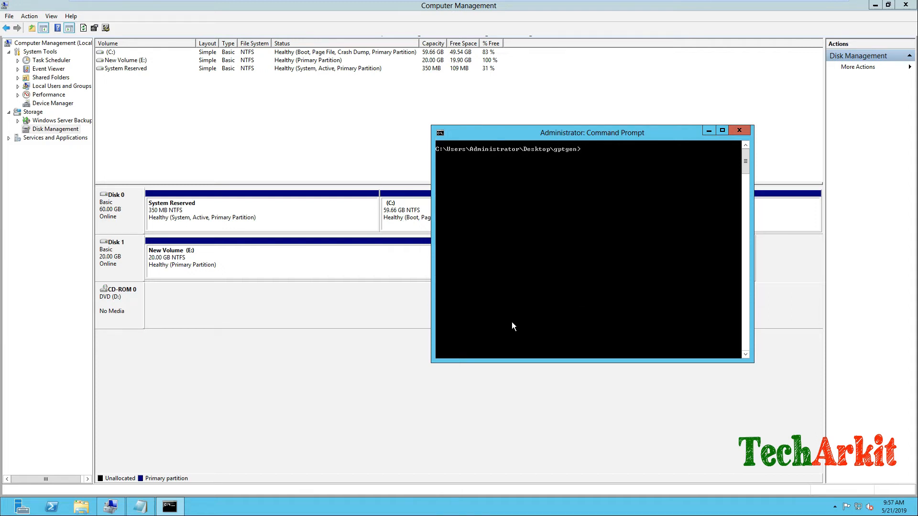
- Compose gptgen.exe -w \\.\physicaldrive1, fixing the misspelled physicaldrive
{"action": "type", "text": "gptgen.exe"}
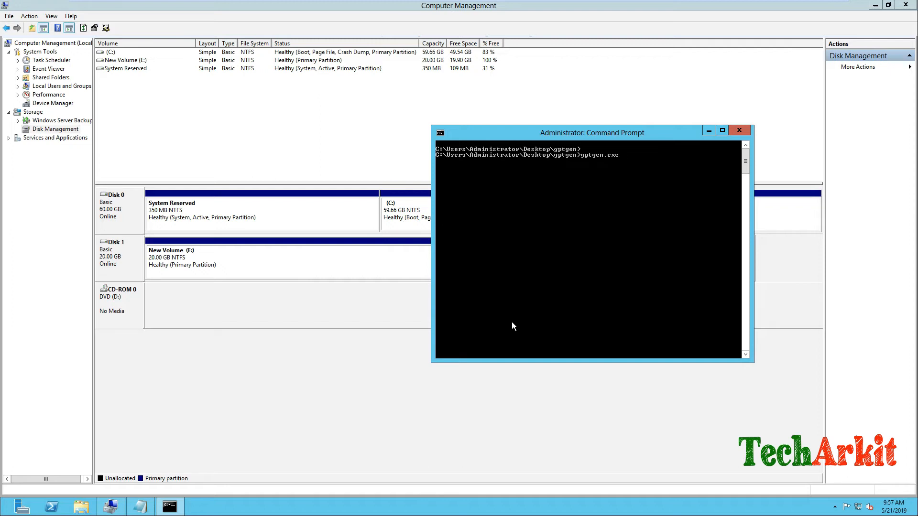
{"action": "type", "text": "-w"}
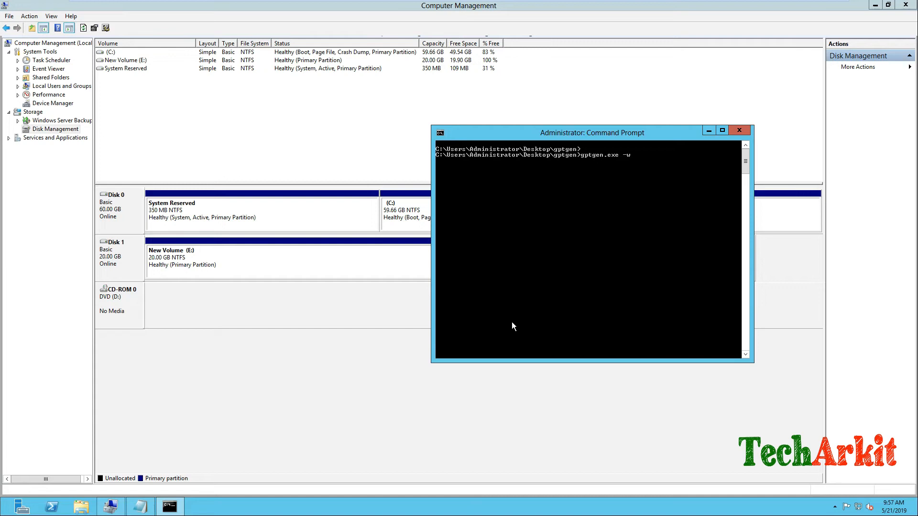
{"action": "type", "text": "\\"}
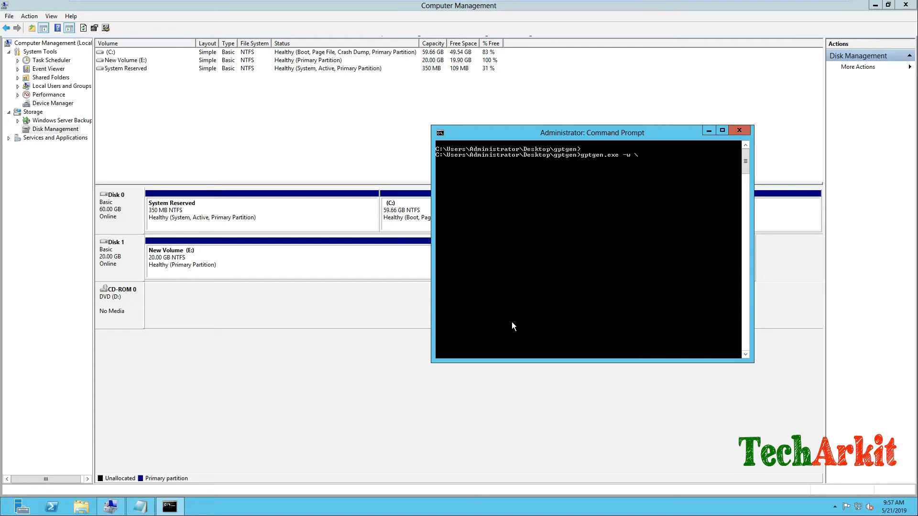
{"action": "type", "text": "\\.\\"}
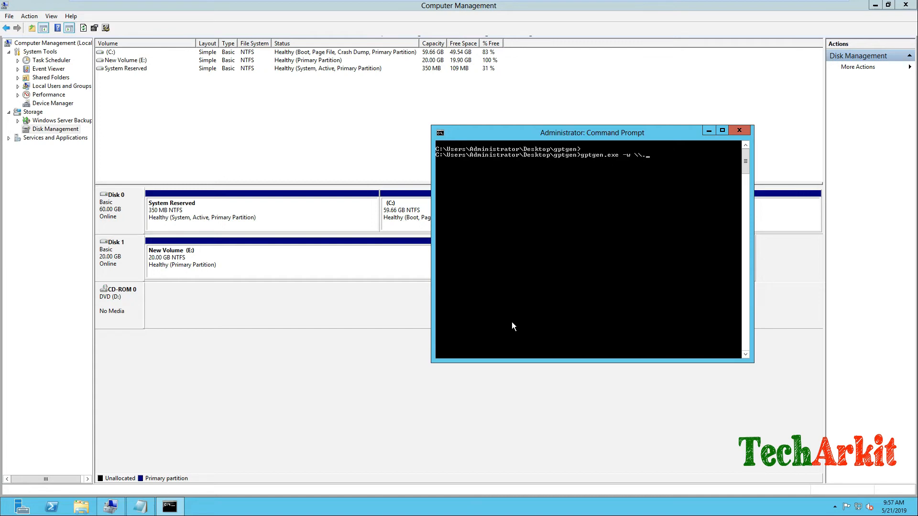
{"action": "type", "text": "p"}
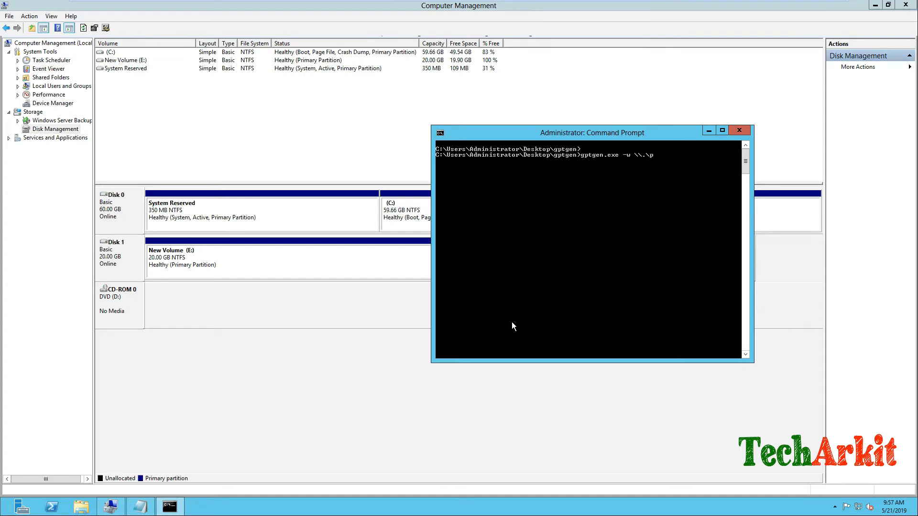
{"action": "type", "text": "hisica"}
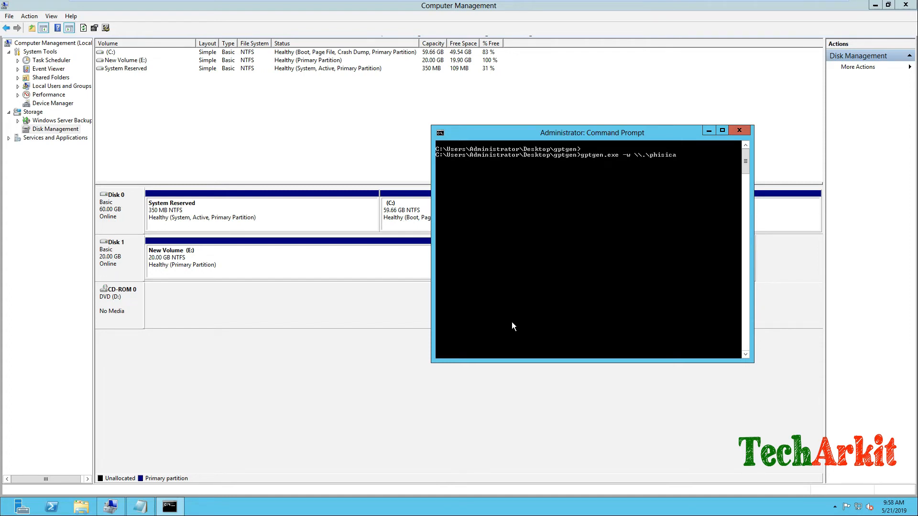
{"action": "type", "text": "ldrv"}
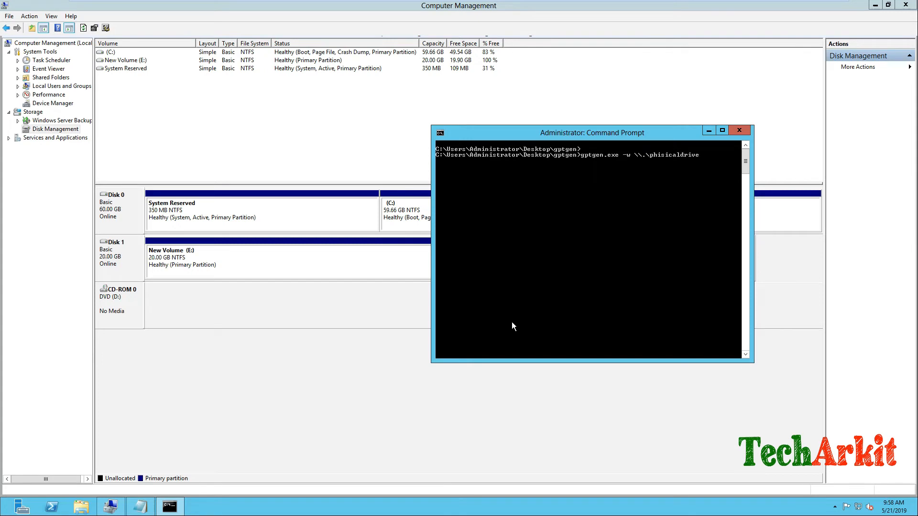
{"action": "type", "text": "1"}
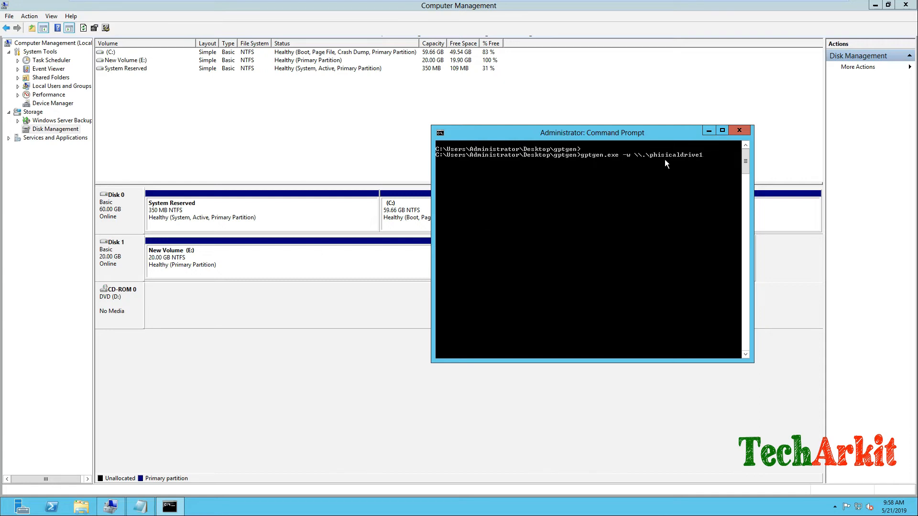
{"action": "mouse_move", "coordinate": [660, 186]}
{"action": "type", "text": "y"}
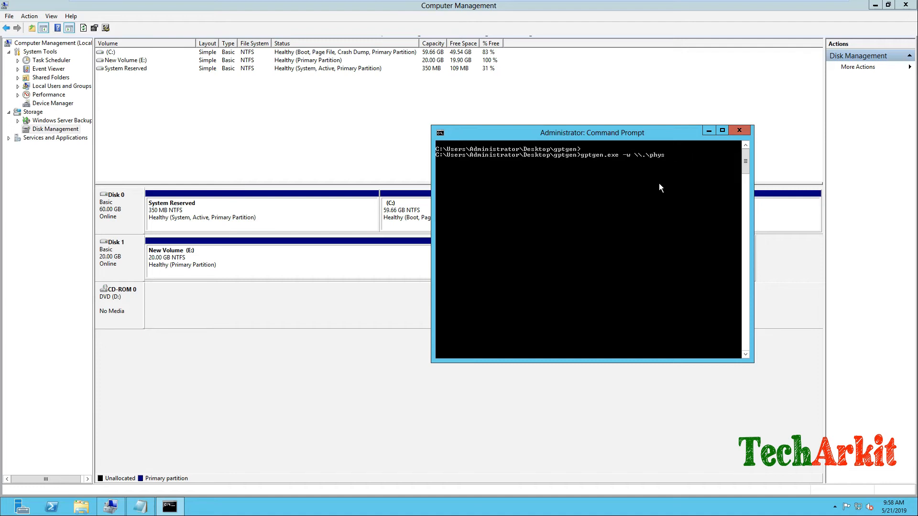
{"action": "type", "text": "icaldriv"}
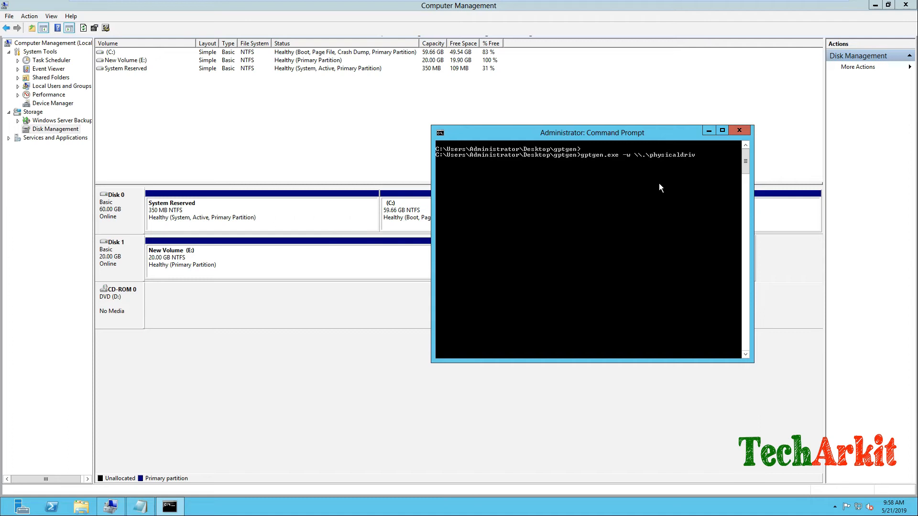
{"action": "type", "text": "e1"}
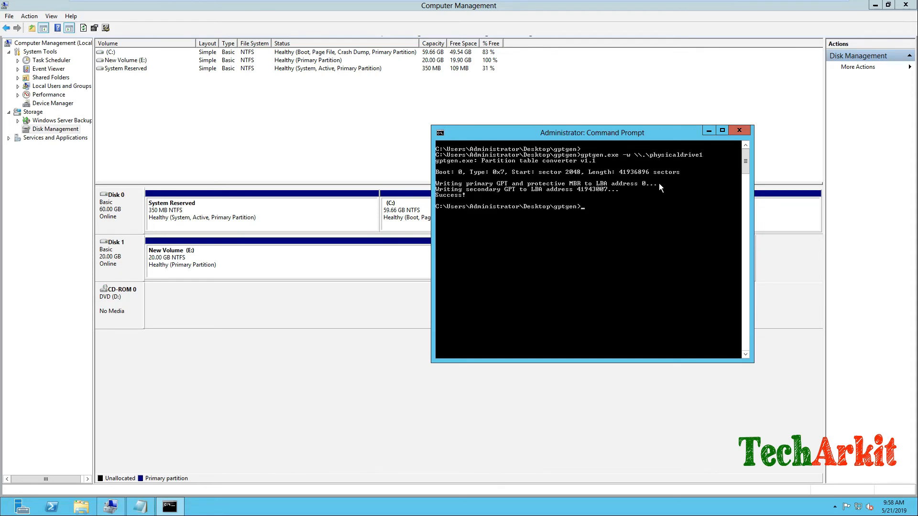
{"action": "mouse_move", "coordinate": [439, 184]}
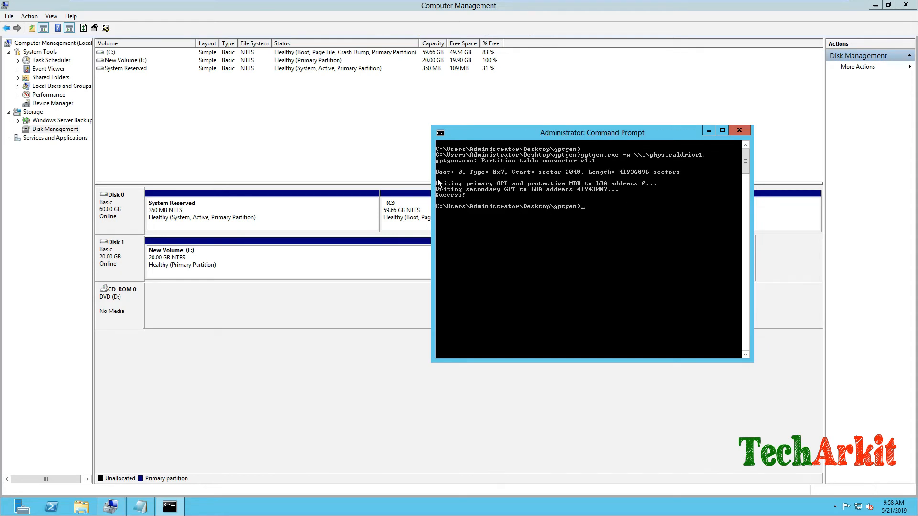
{"action": "mouse_move", "coordinate": [704, 193]}
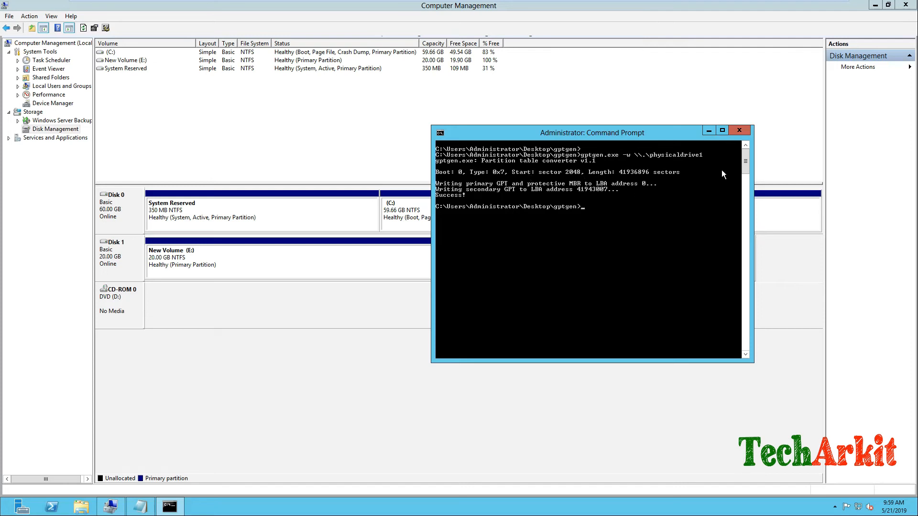
{"action": "mouse_move", "coordinate": [456, 195]}
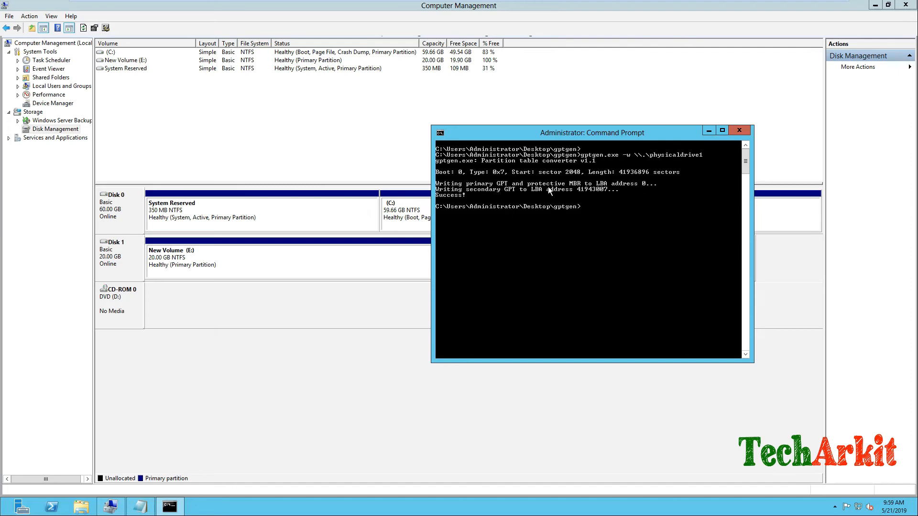
{"action": "mouse_move", "coordinate": [443, 206]}
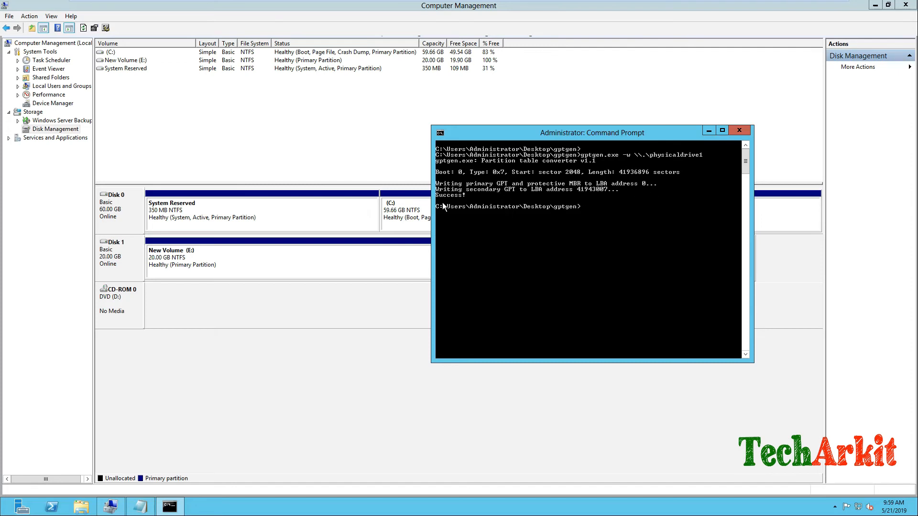
{"action": "mouse_move", "coordinate": [583, 201]}
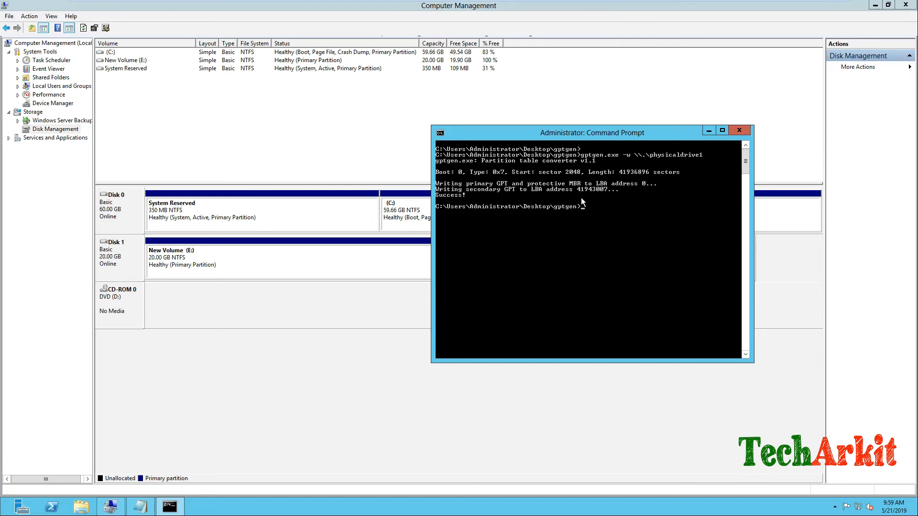
{"action": "mouse_move", "coordinate": [182, 269]}
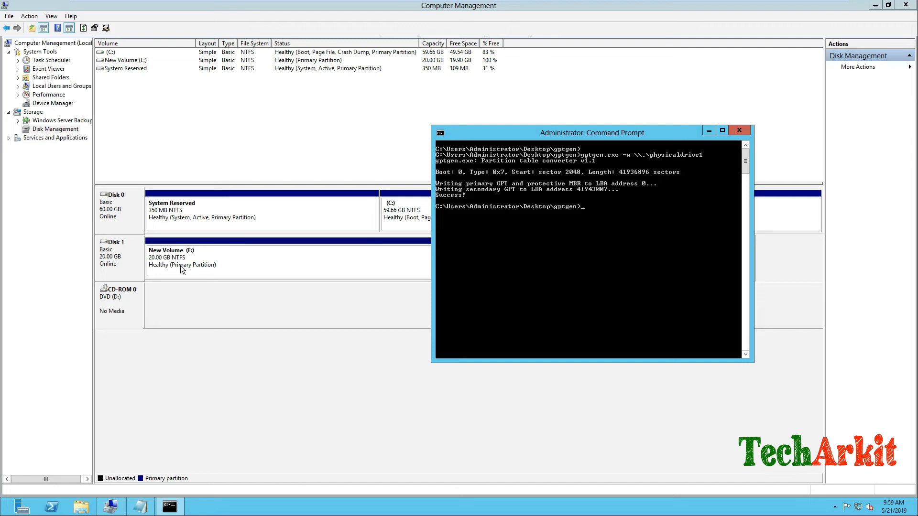
- Refresh the Disk Management disk and volume views after the conversion
{"action": "left_click", "coordinate": [740, 130]}
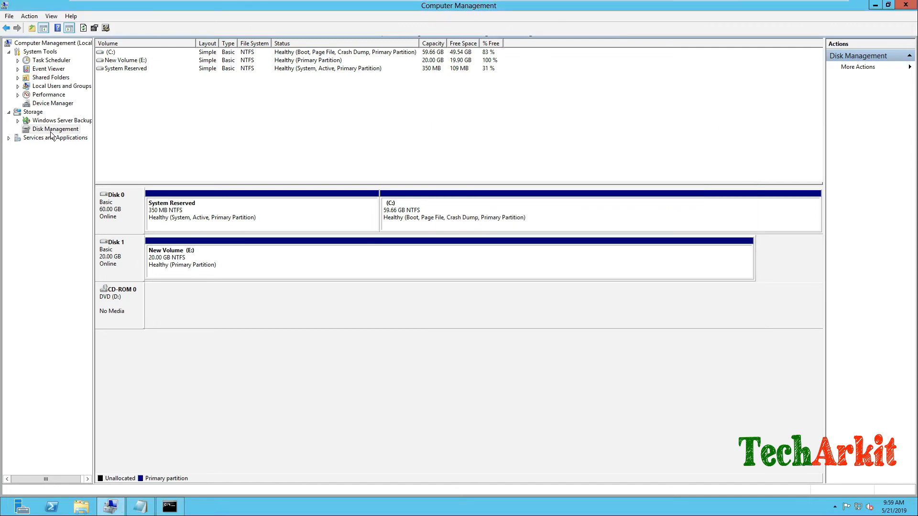
{"action": "right_click", "coordinate": [55, 129]}
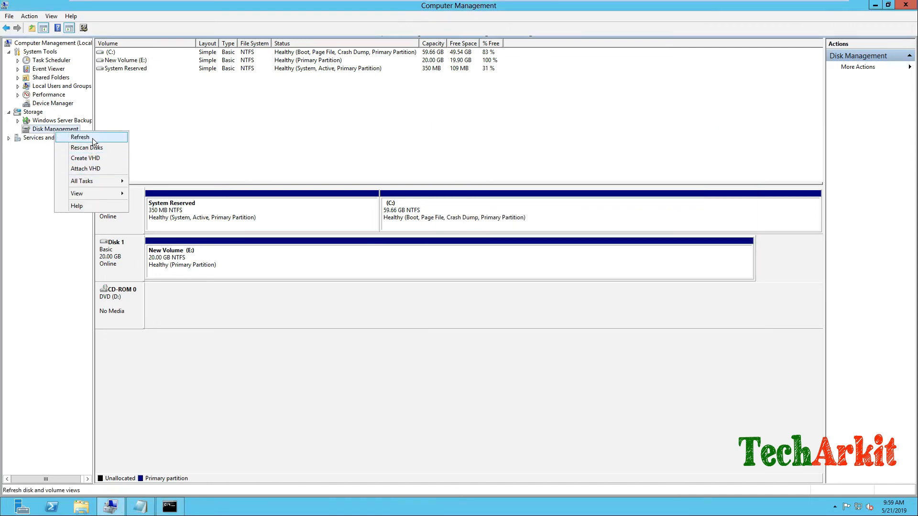
{"action": "left_click", "coordinate": [80, 137]}
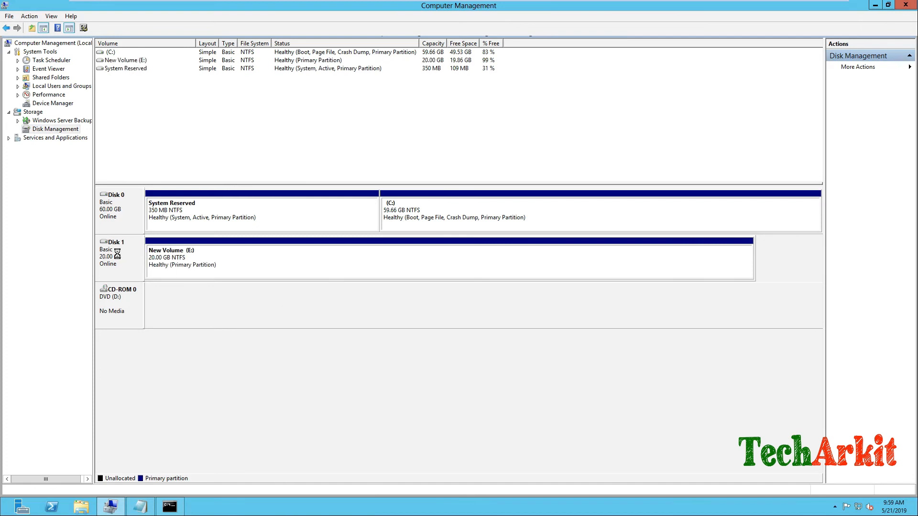
- Show Disk 1's device properties on the Volumes tab
{"action": "right_click", "coordinate": [112, 252]}
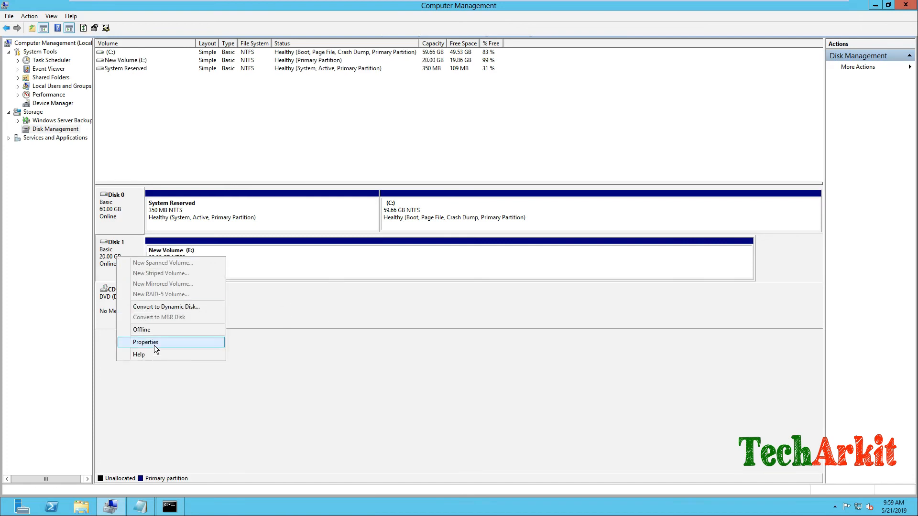
{"action": "left_click", "coordinate": [145, 342]}
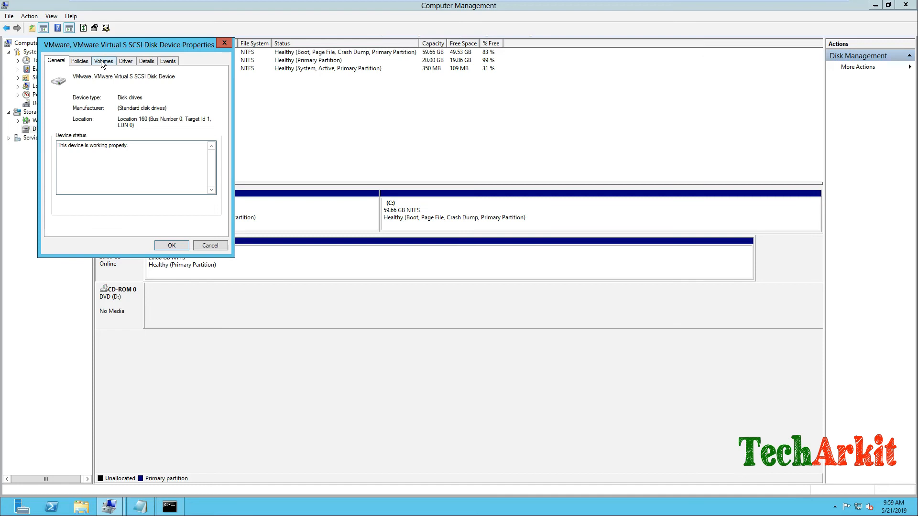
{"action": "left_click", "coordinate": [103, 60]}
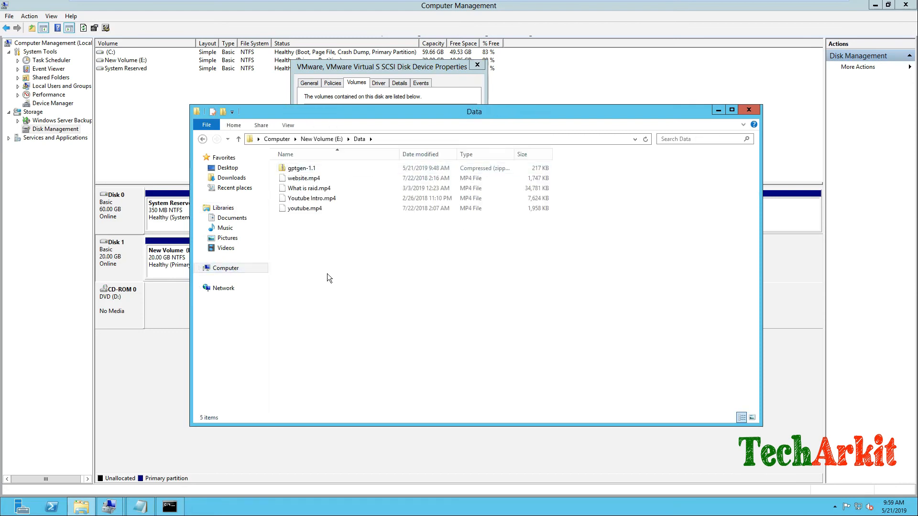
{"action": "mouse_move", "coordinate": [391, 284]}
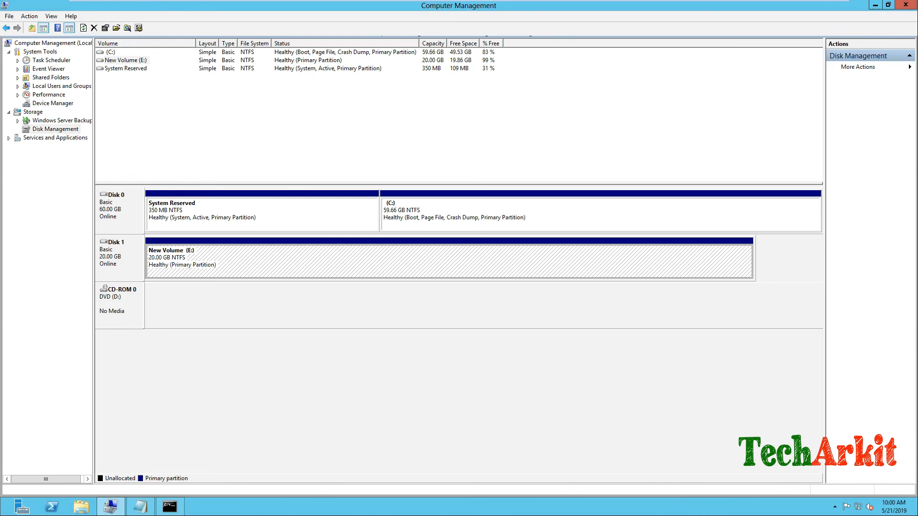
{"action": "mouse_move", "coordinate": [312, 374]}
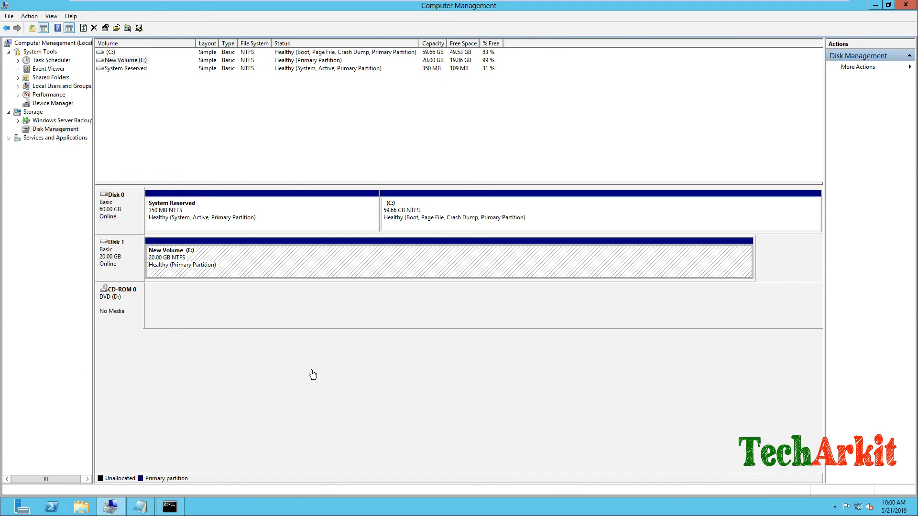
{"action": "mouse_move", "coordinate": [787, 58]}
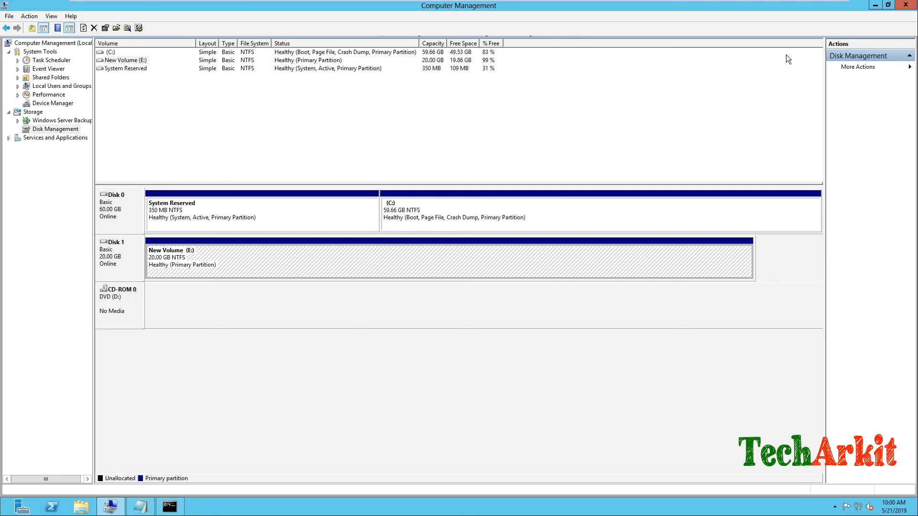
{"action": "mouse_move", "coordinate": [506, 283]}
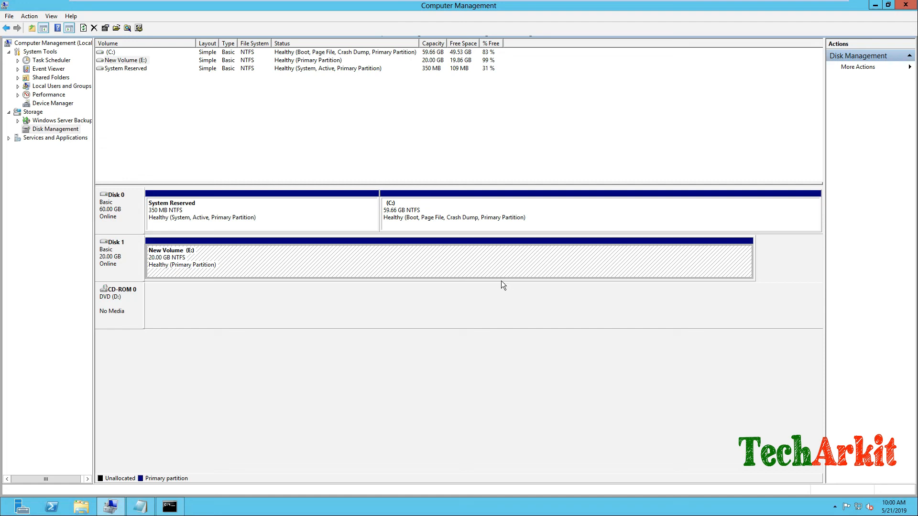
{"action": "mouse_move", "coordinate": [407, 298]}
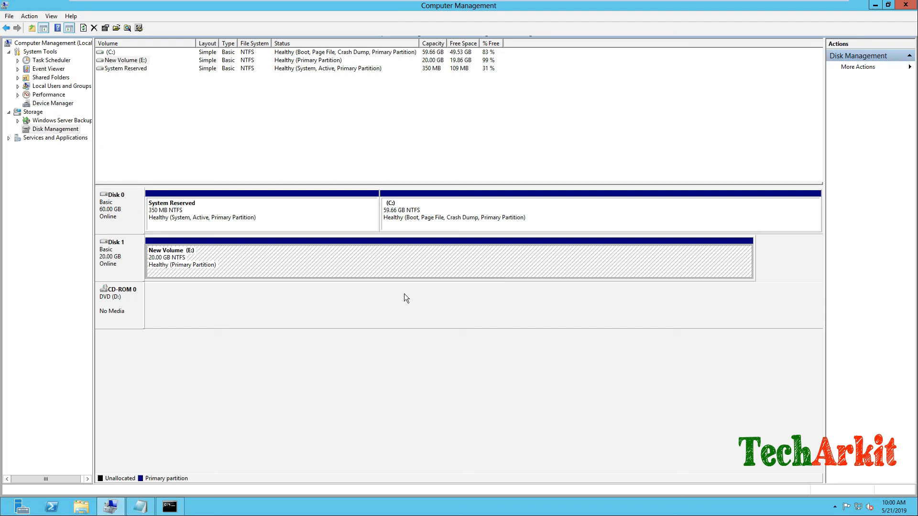